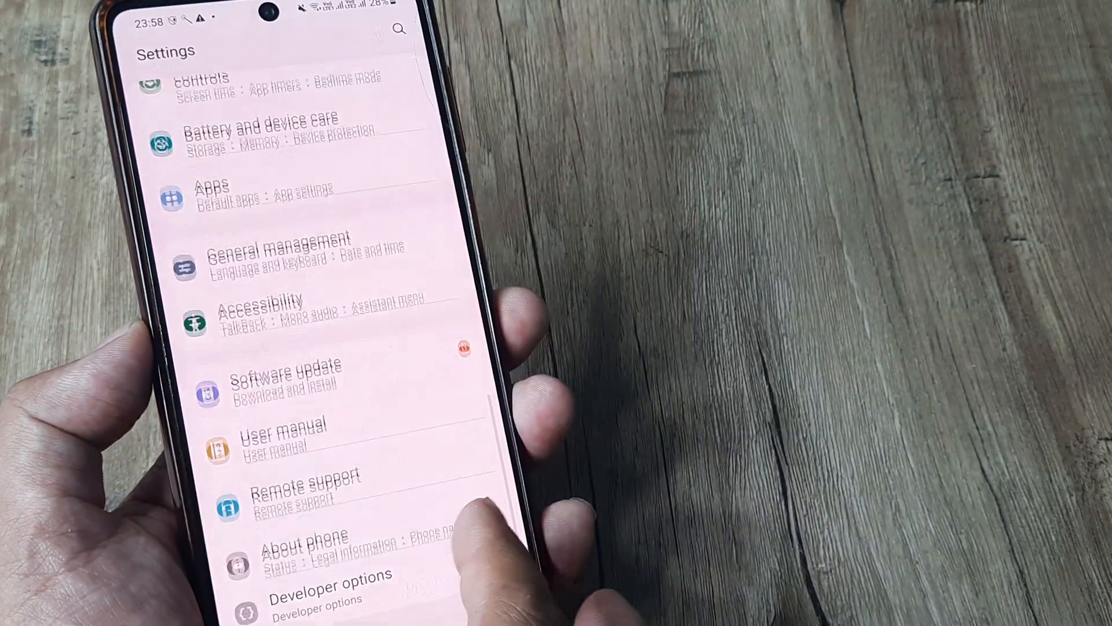
Step: Enable developer mode via About phone > Software information > Build number, then enter Developer options
{"action": "left_click", "coordinate": [304, 546]}
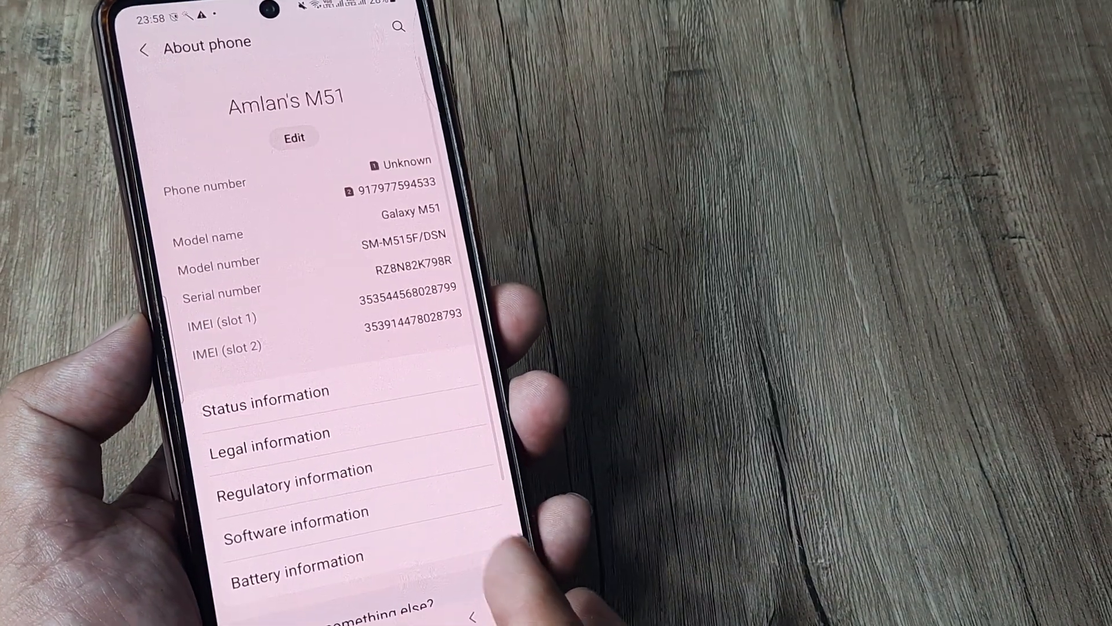
{"action": "left_click", "coordinate": [295, 527]}
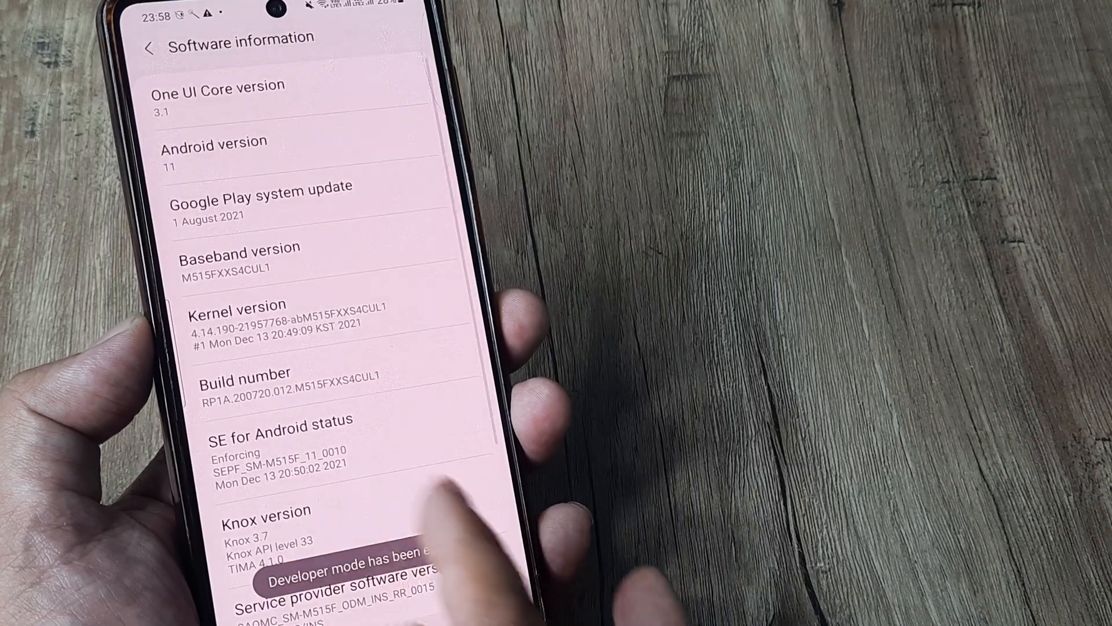
{"action": "left_click", "coordinate": [149, 46]}
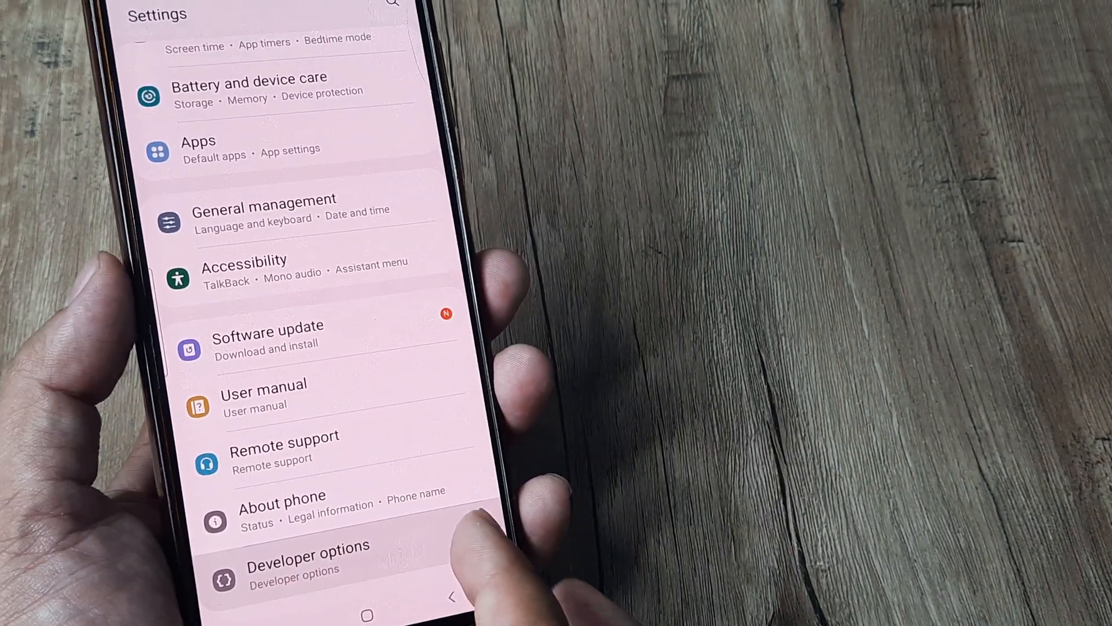
{"action": "left_click", "coordinate": [308, 561]}
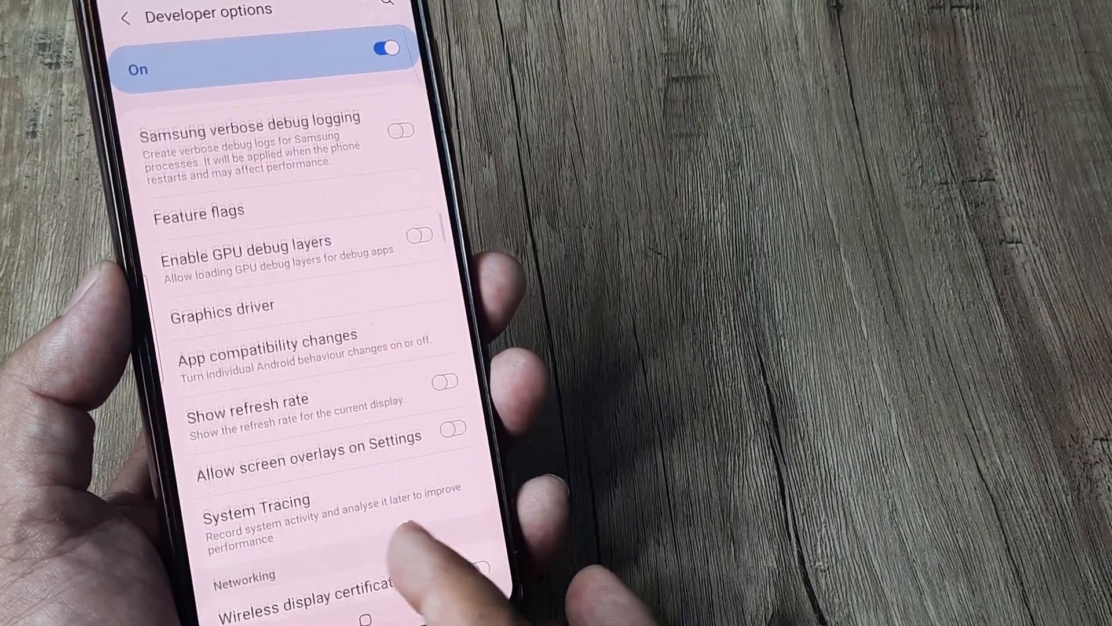
Step: Turn on the Tethering hardware acceleration toggle under Networking
{"action": "scroll", "scroll_direction": "down", "scroll_amount": 3}
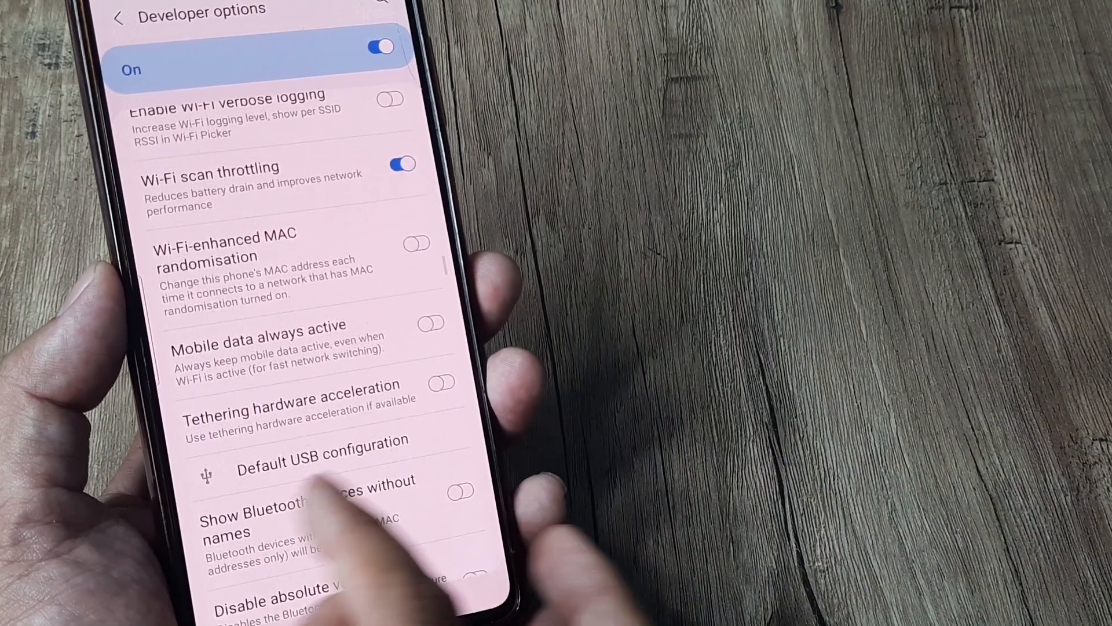
{"action": "left_click", "coordinate": [437, 384]}
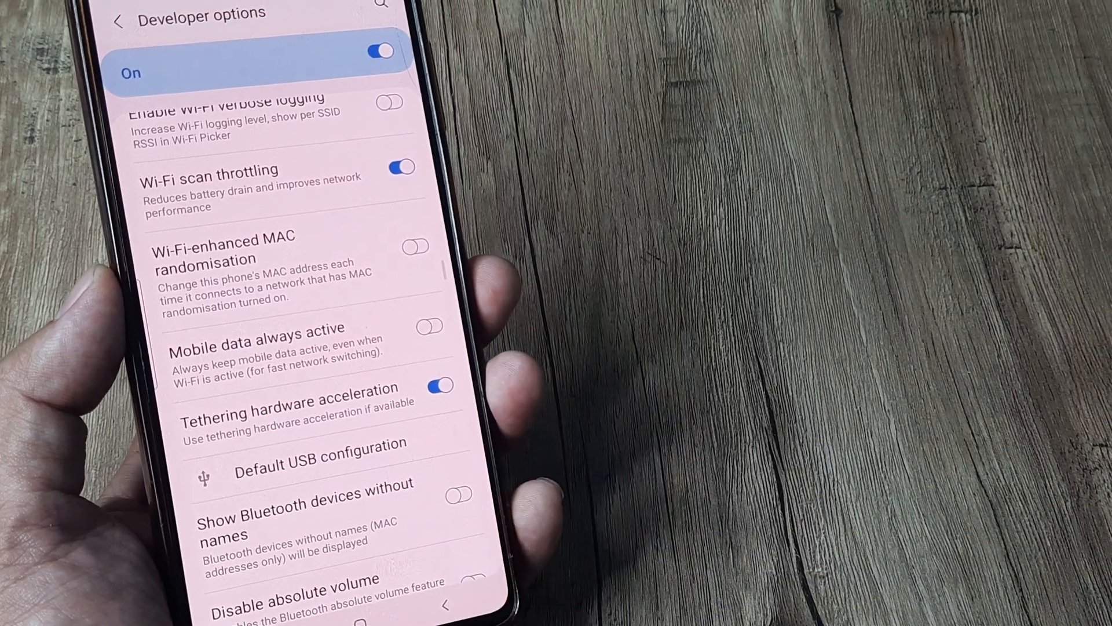